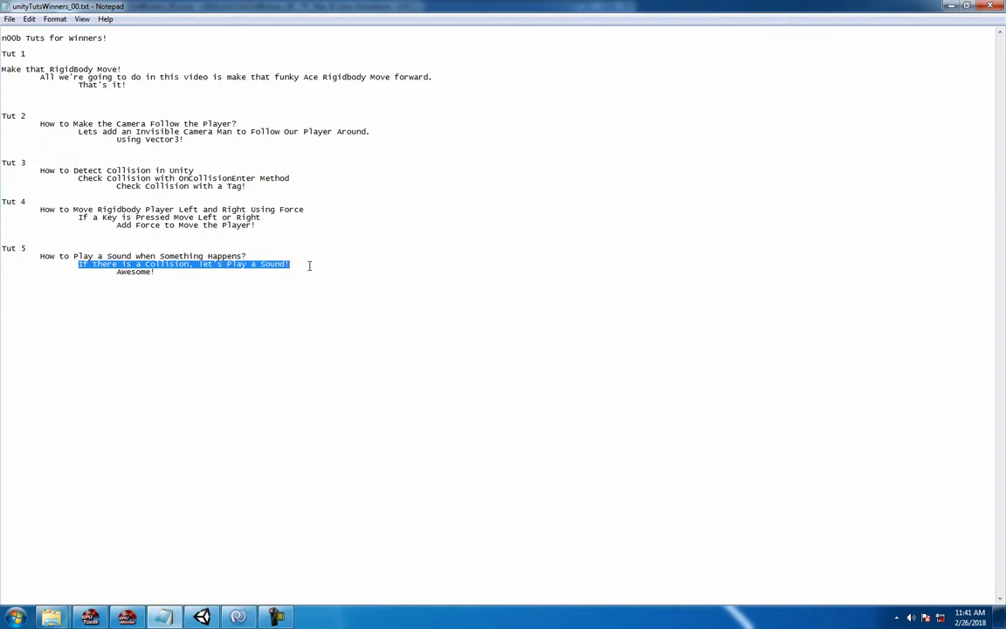
# Leave the Notepad tutorial outline and bring the Unity editor forward.
pyautogui.click(136, 272)
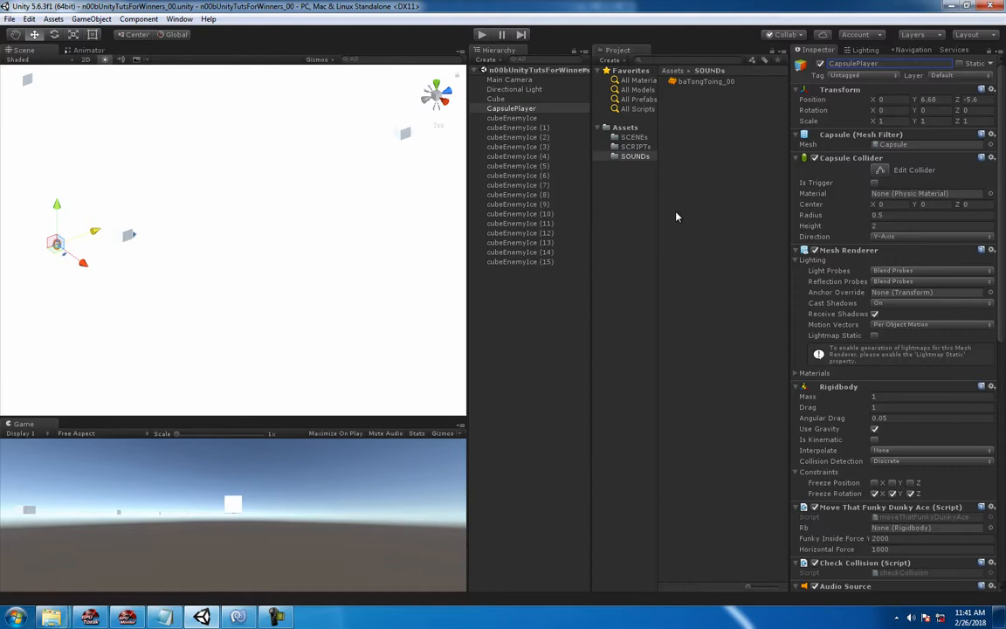
# Rename the CapsulePlayer object to '__CapsulePlayer' and show the SCRIPTs folder.
pyautogui.click(511, 107)
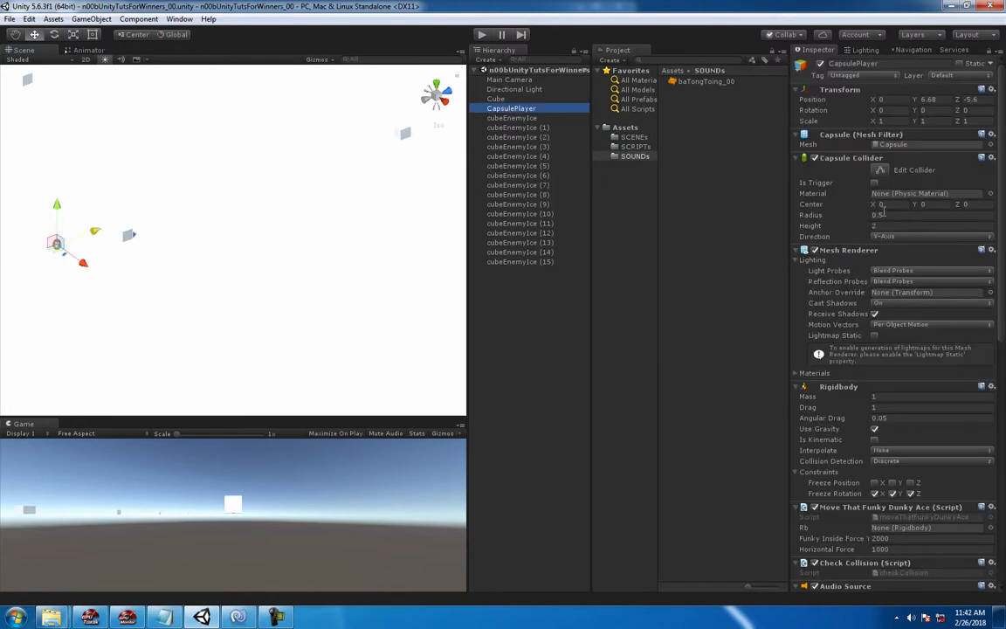
pyautogui.scroll(-3)
pyautogui.write('__')
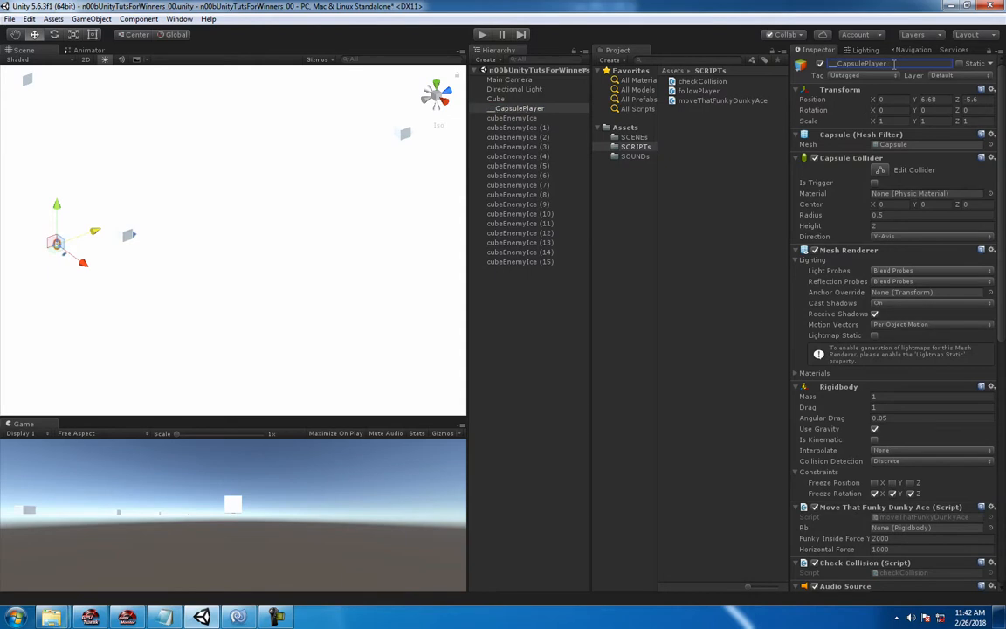
pyautogui.click(517, 107)
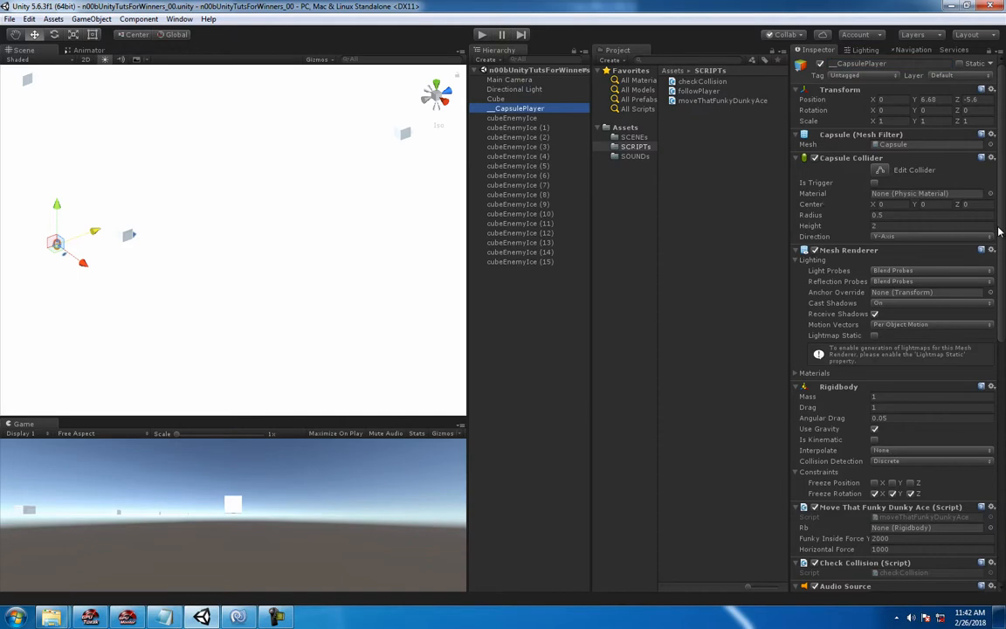
pyautogui.moveTo(638, 165)
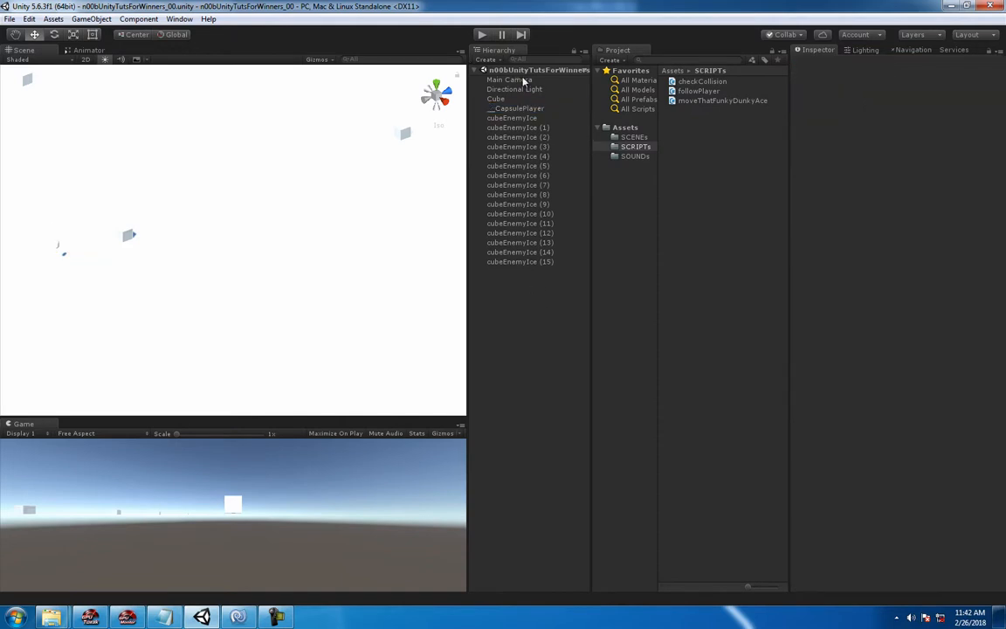
# Declare public AudioSource _as and public AudioClip collisionSound fields in checkCollision.cs.
pyautogui.click(516, 107)
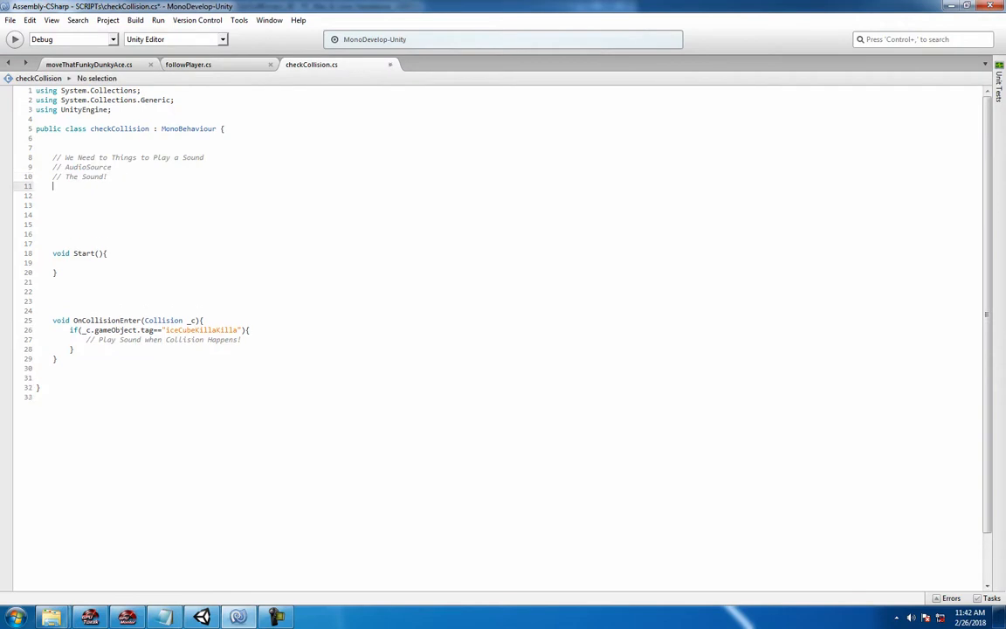
pyautogui.press('enter')
pyautogui.write('public AudioClip')
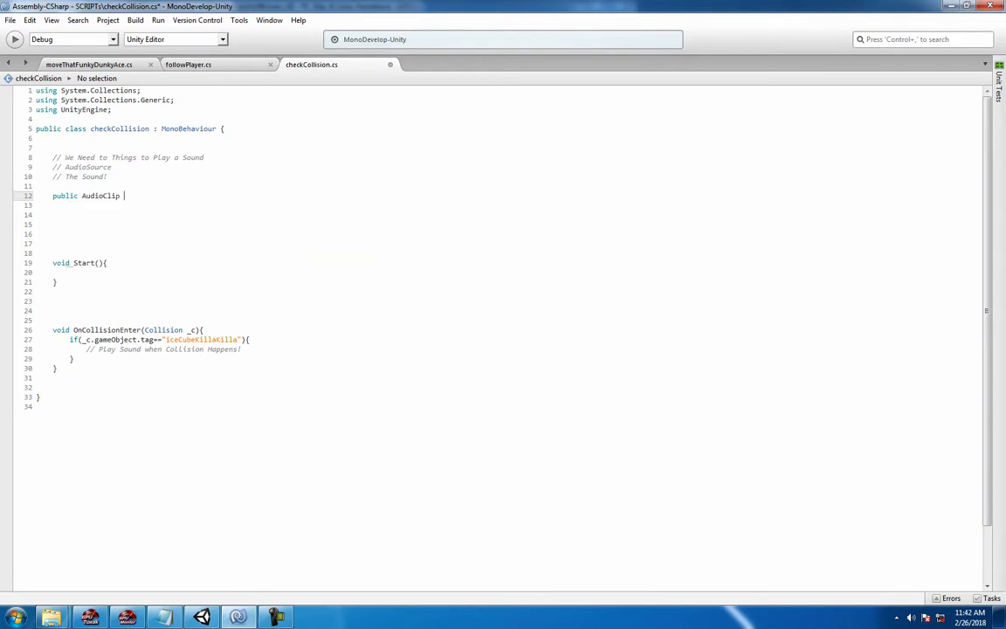
pyautogui.write('collisi')
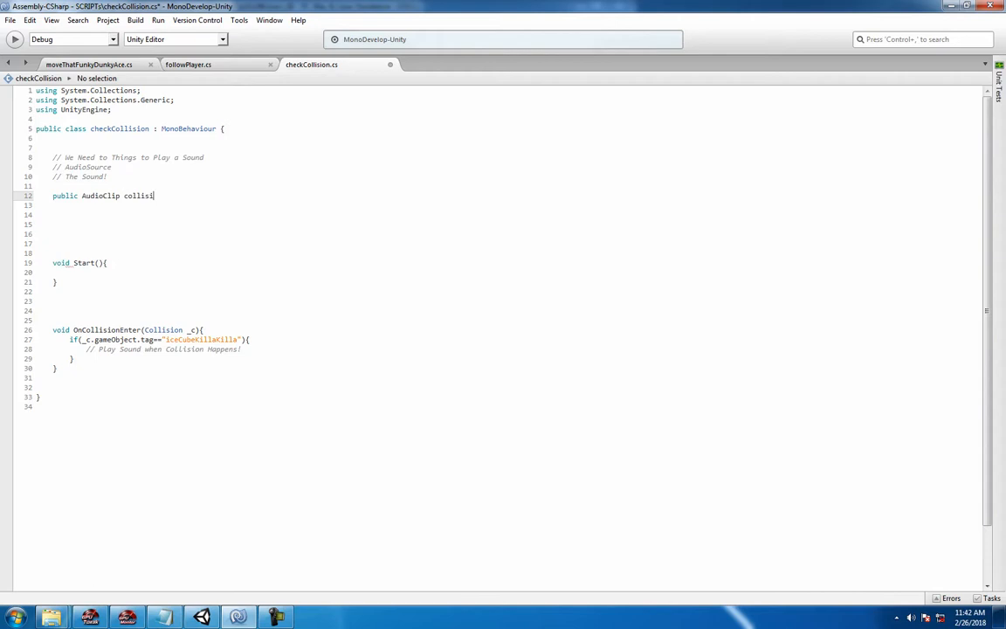
pyautogui.write('onSound;')
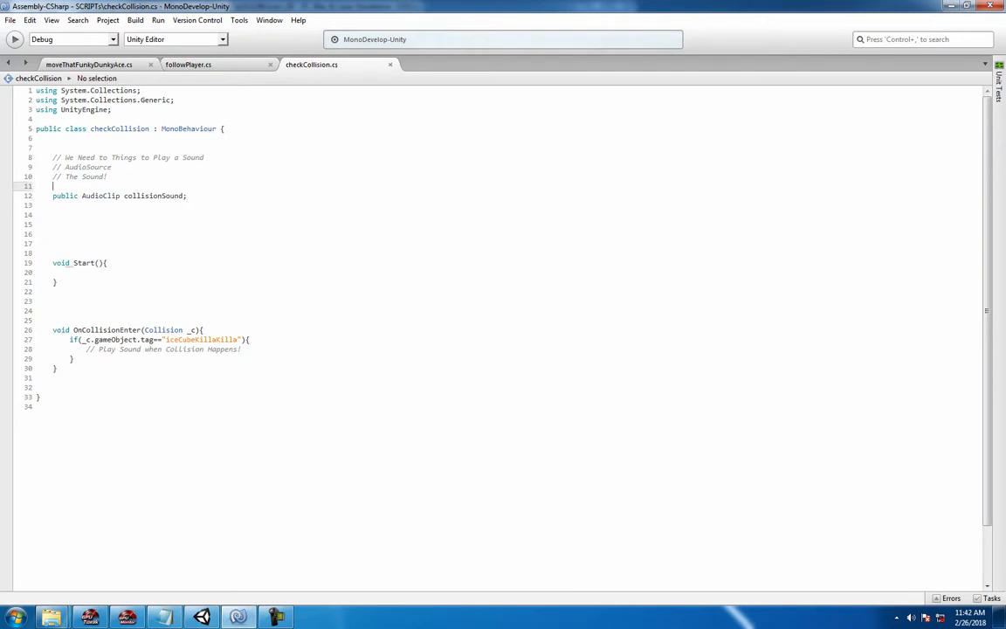
pyautogui.write('public')
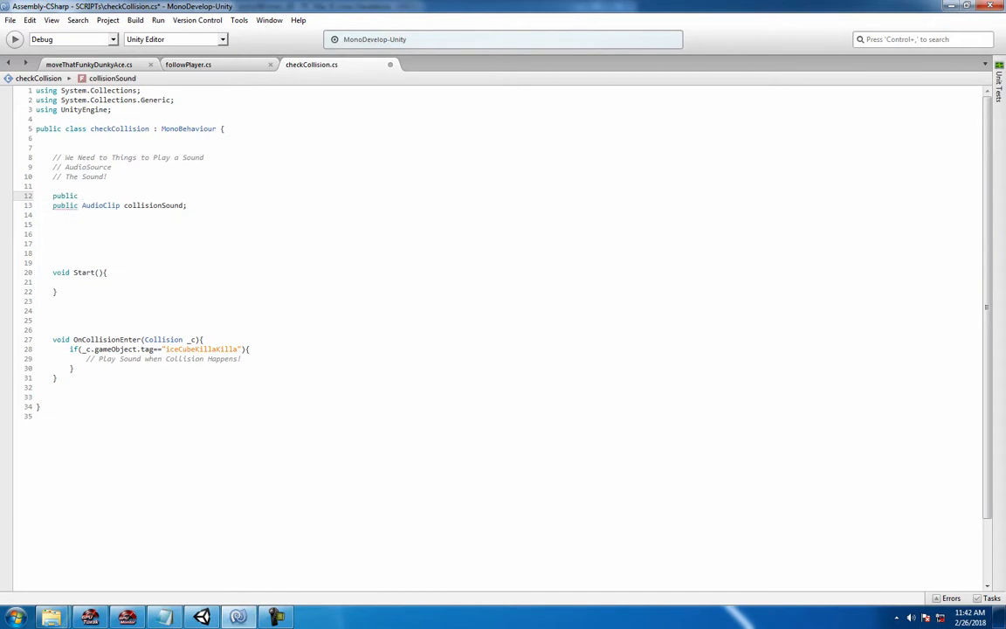
pyautogui.click(83, 196)
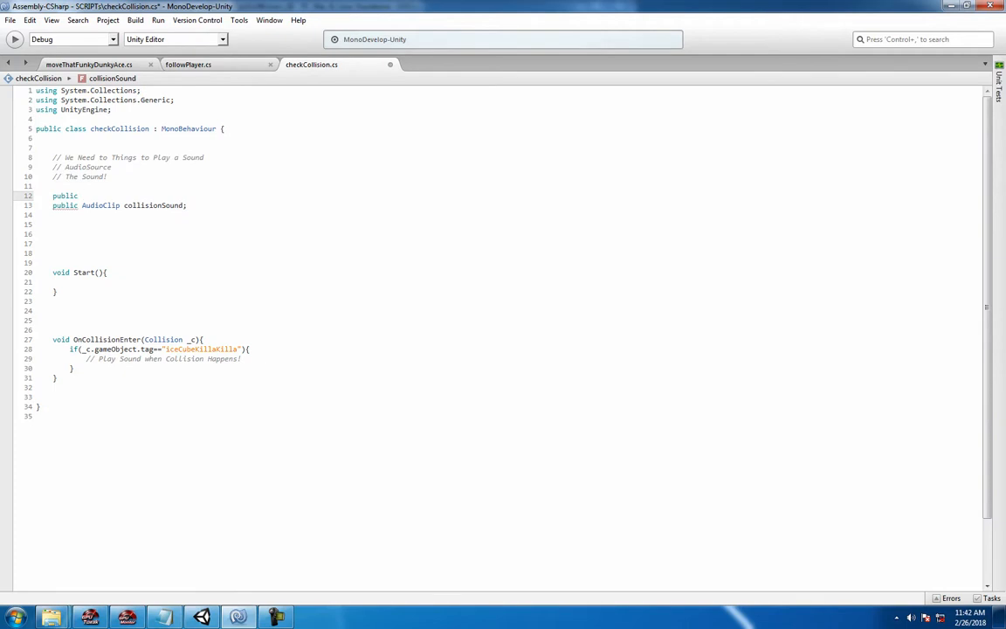
pyautogui.write('AudioSource')
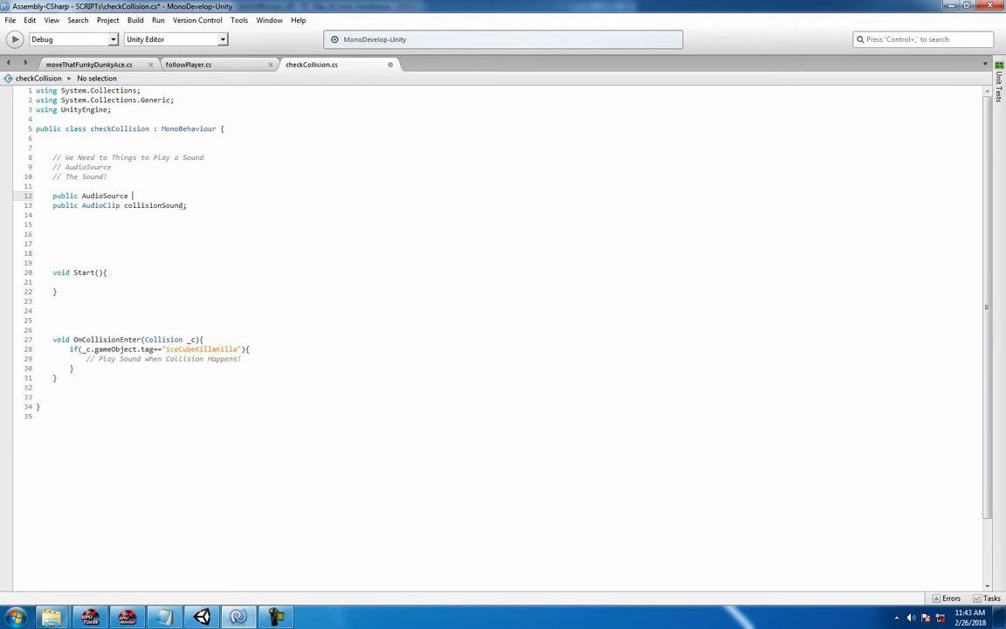
pyautogui.write('_as;')
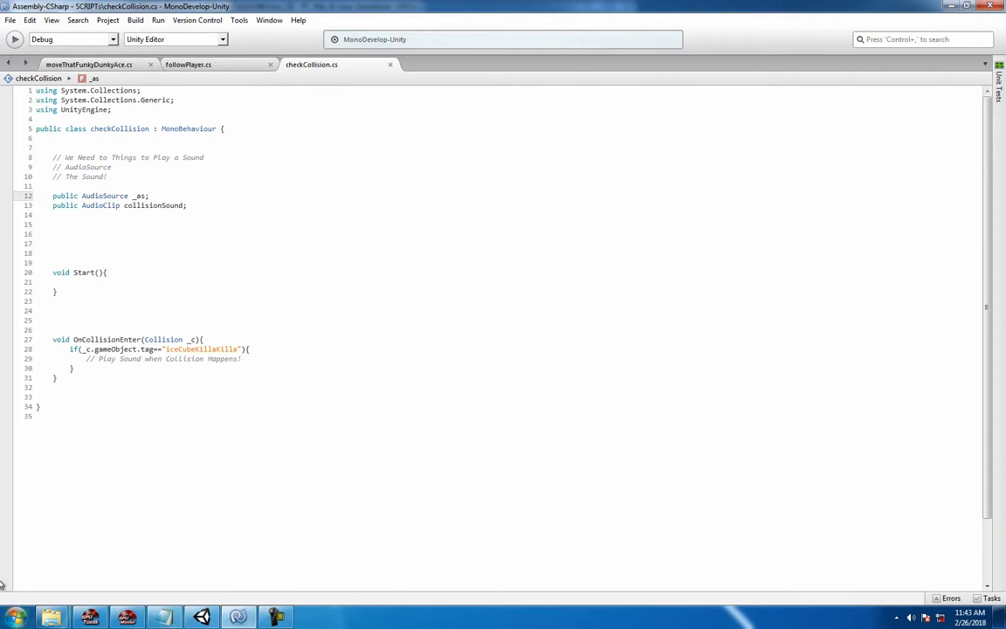
pyautogui.doubleClick(138, 196)
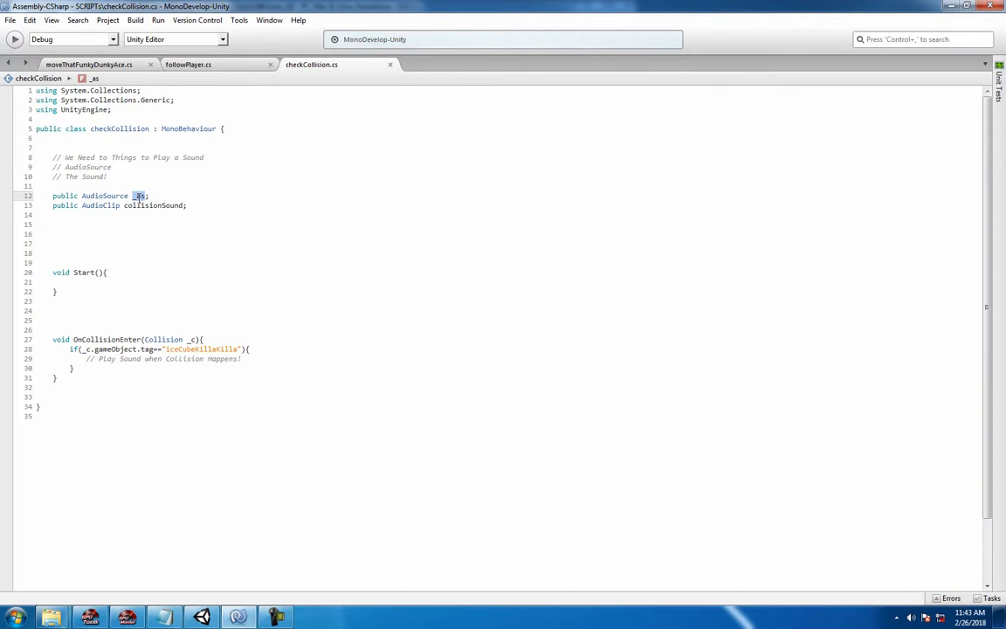
# In Start(), assign _as = GetComponent<AudioSource>();.
pyautogui.write('_as')
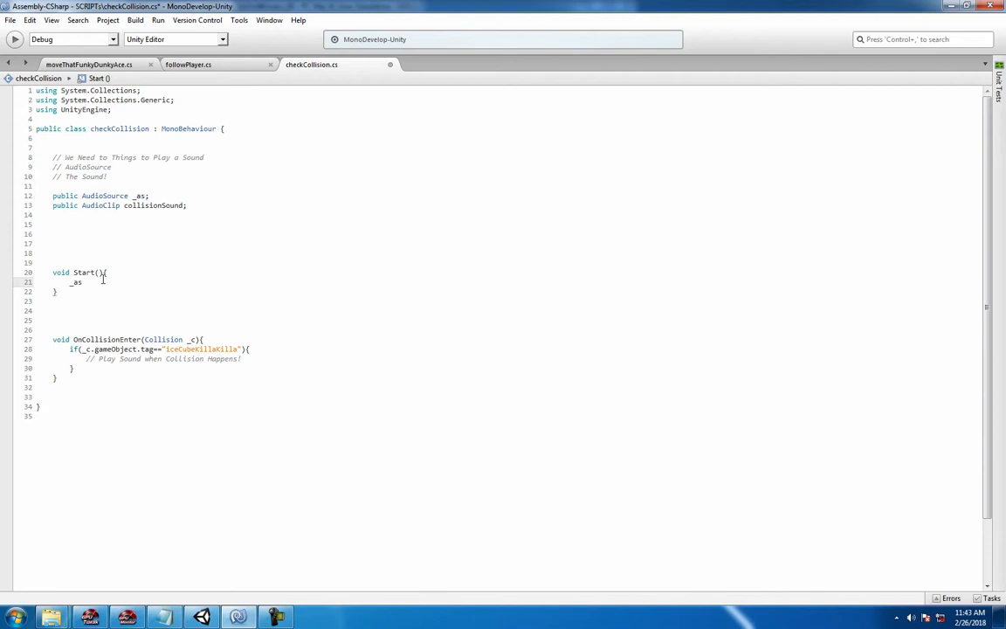
pyautogui.write('GetComponent<> ();')
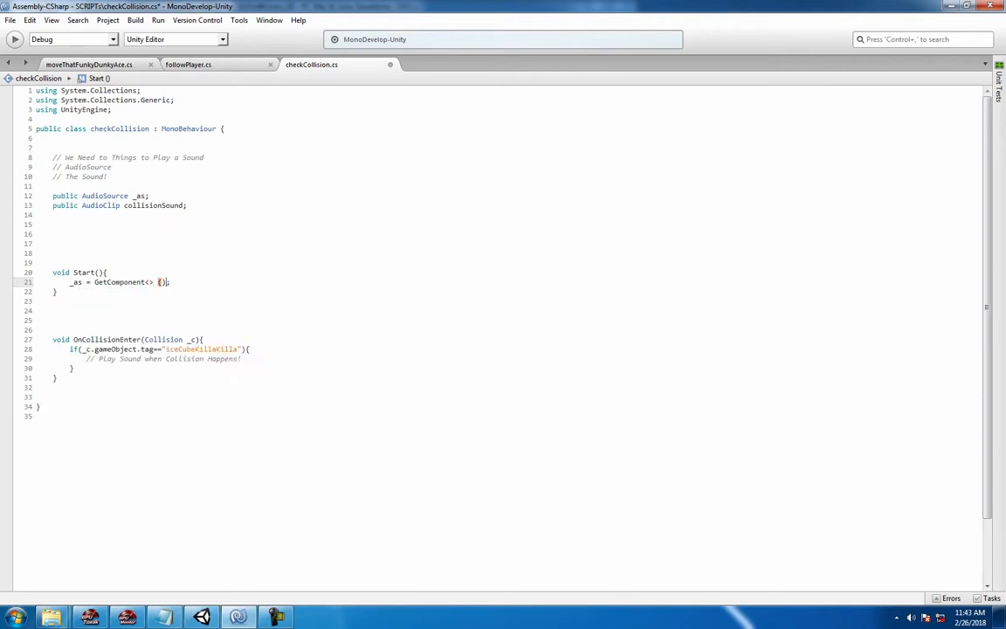
pyautogui.write('AudioSource')
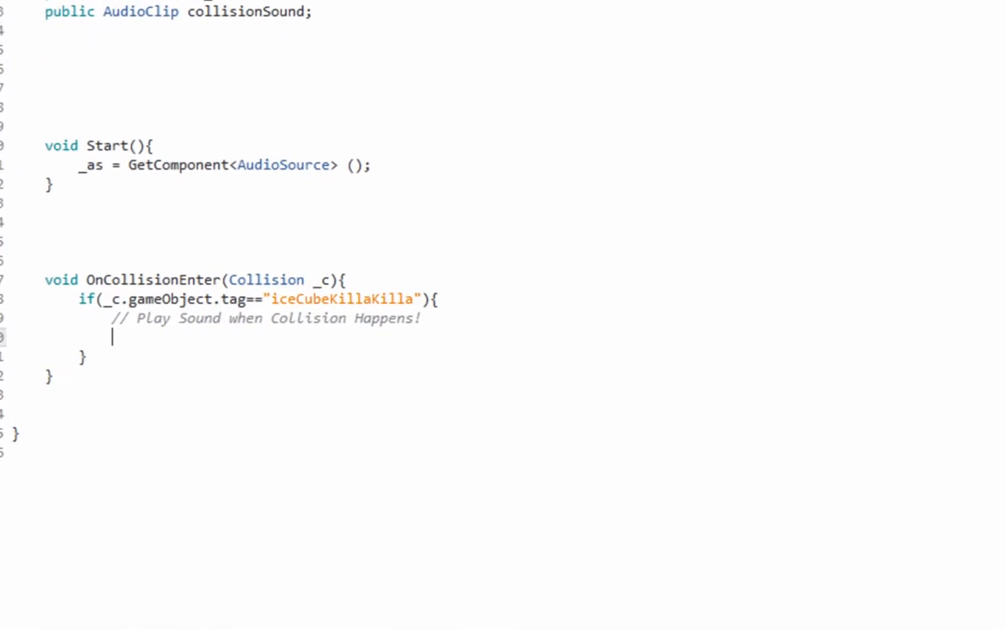
# Call _as.PlayOneShot(collisionSound); inside the collision handler.
pyautogui.write('_as')
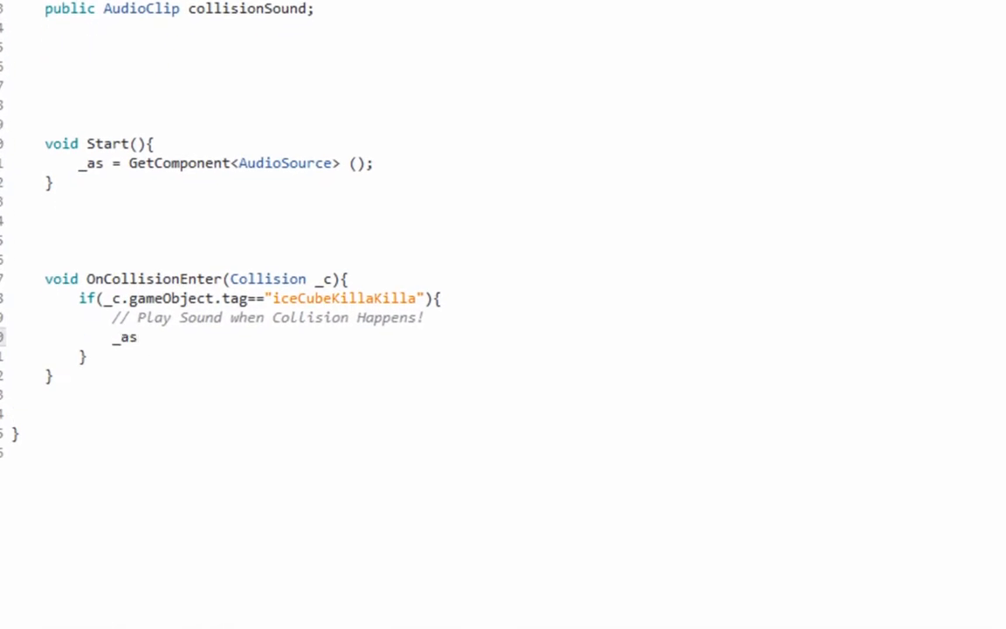
pyautogui.write('.p')
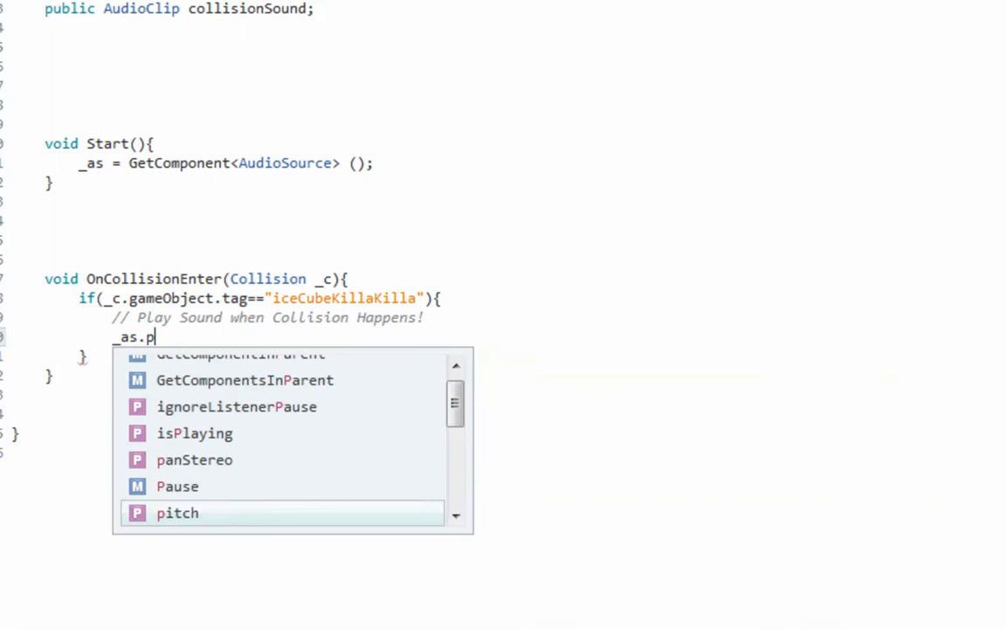
pyautogui.write('layOneShot(')
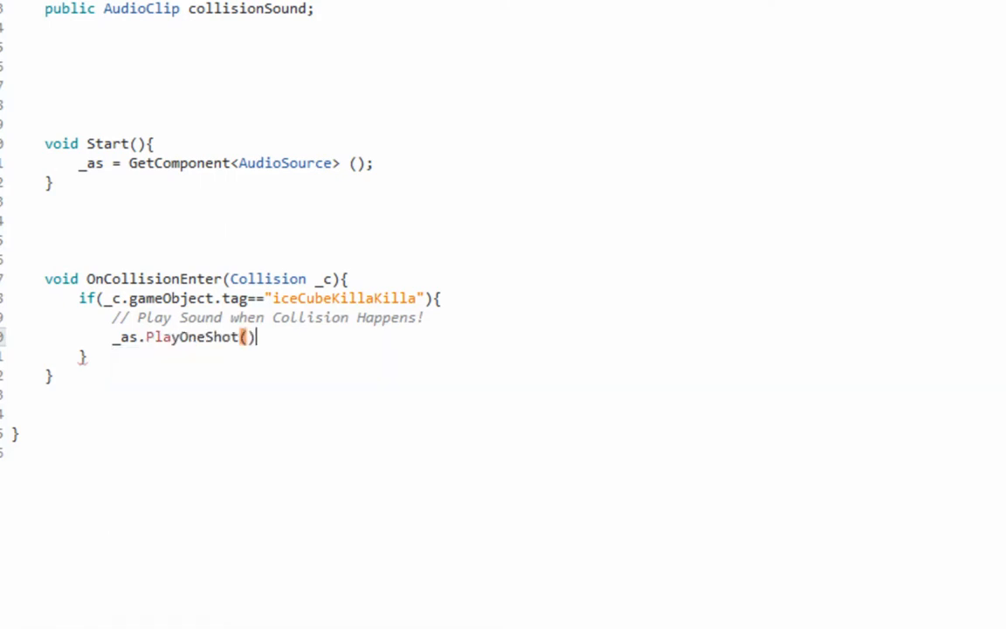
pyautogui.write(';')
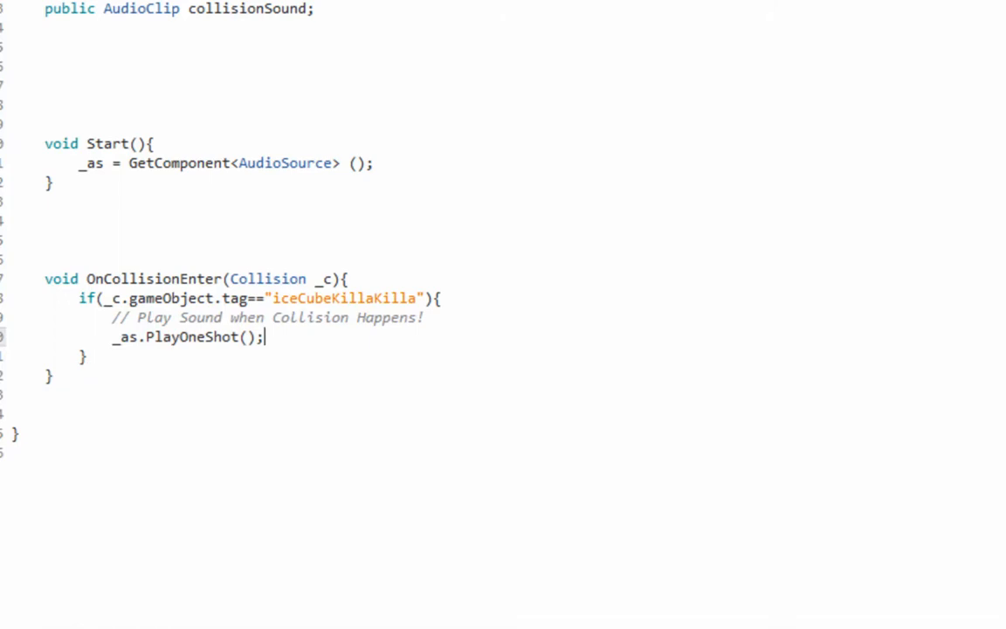
pyautogui.doubleClick(247, 9)
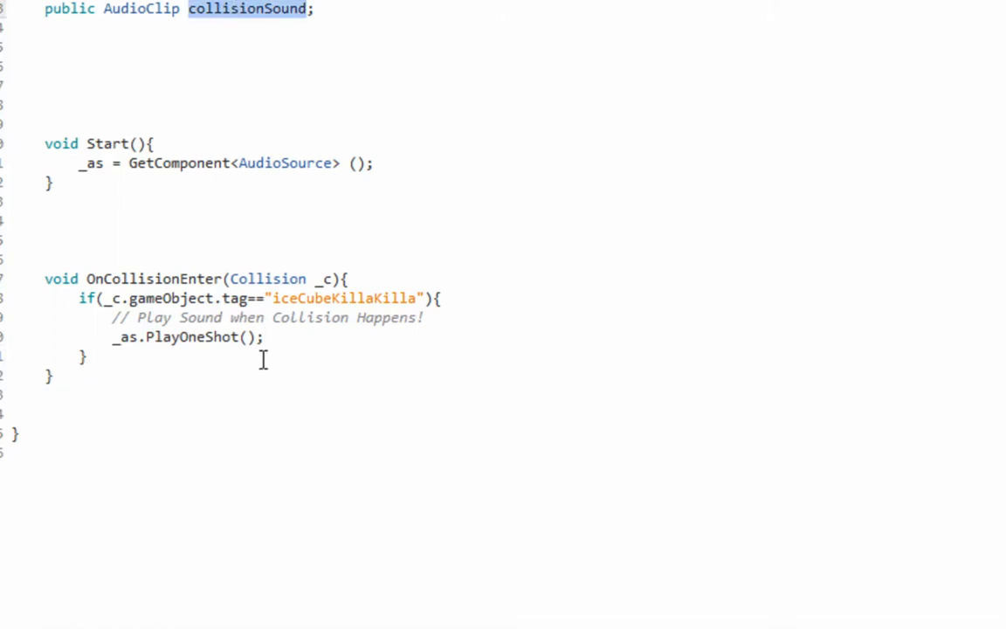
pyautogui.write('collisionSound')
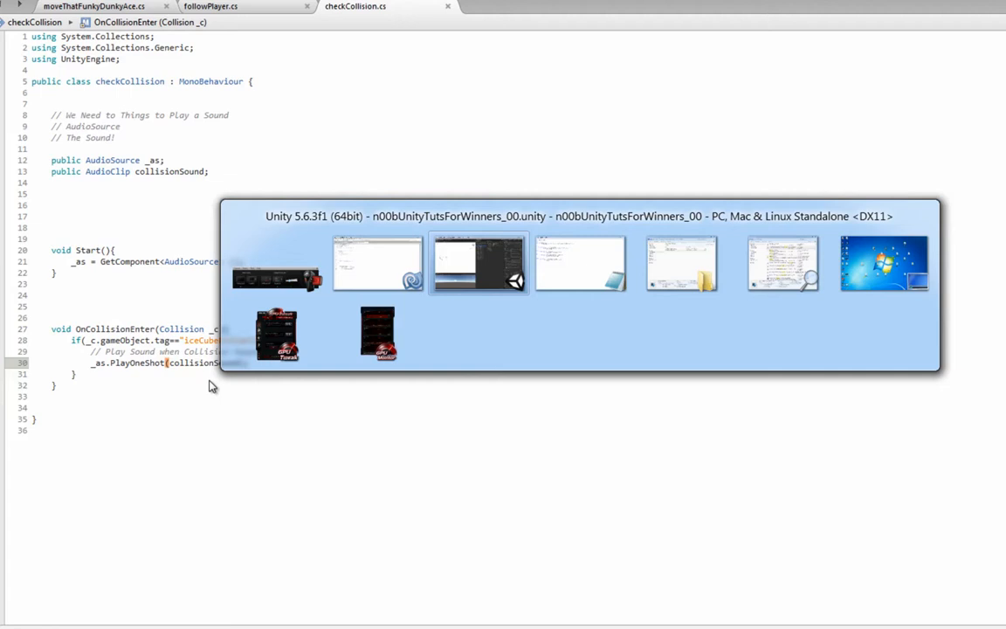
pyautogui.click(479, 262)
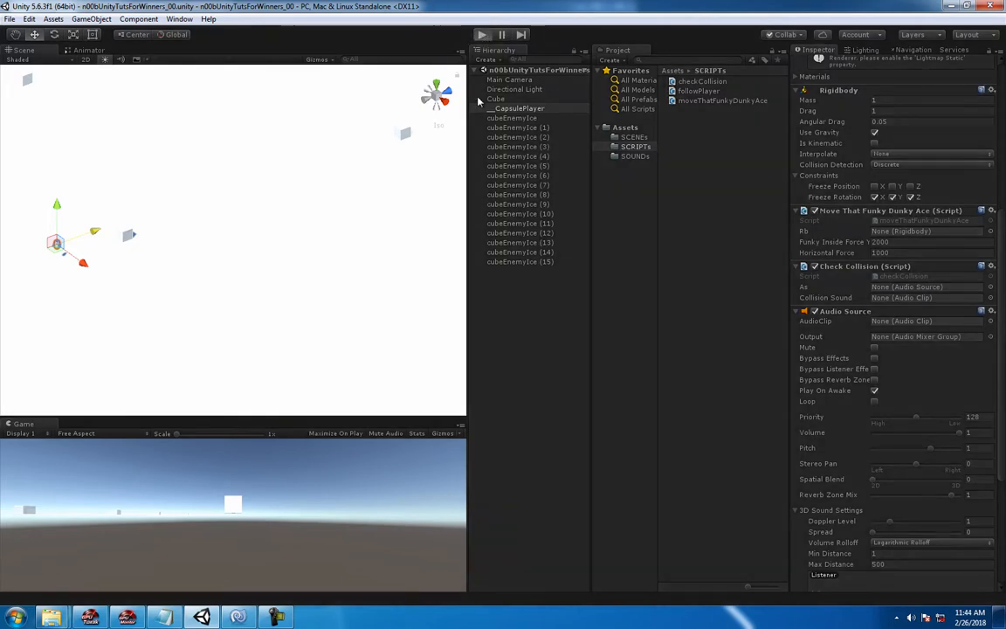
pyautogui.click(480, 34)
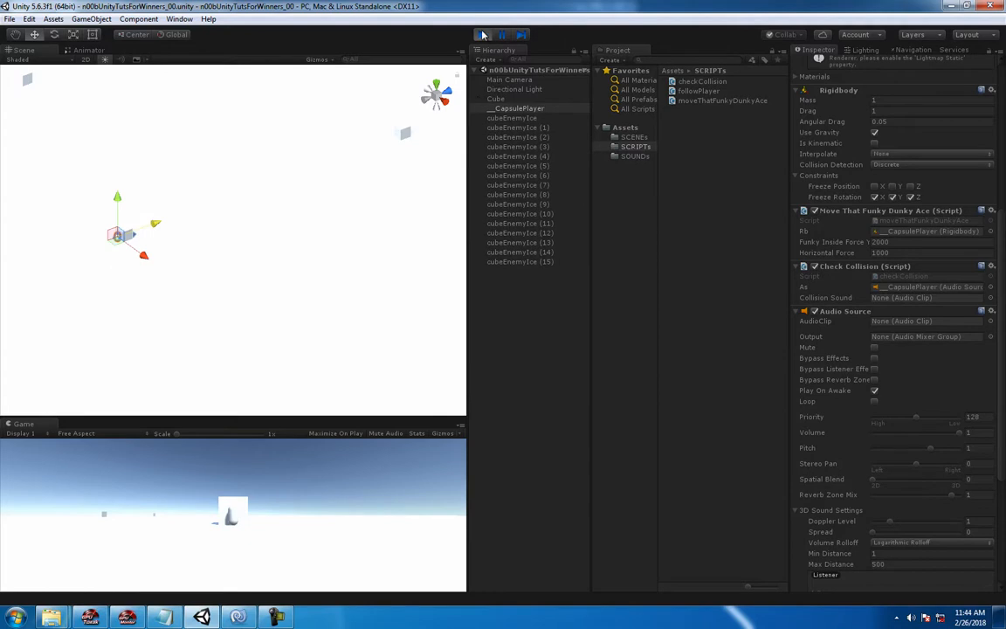
pyautogui.click(480, 34)
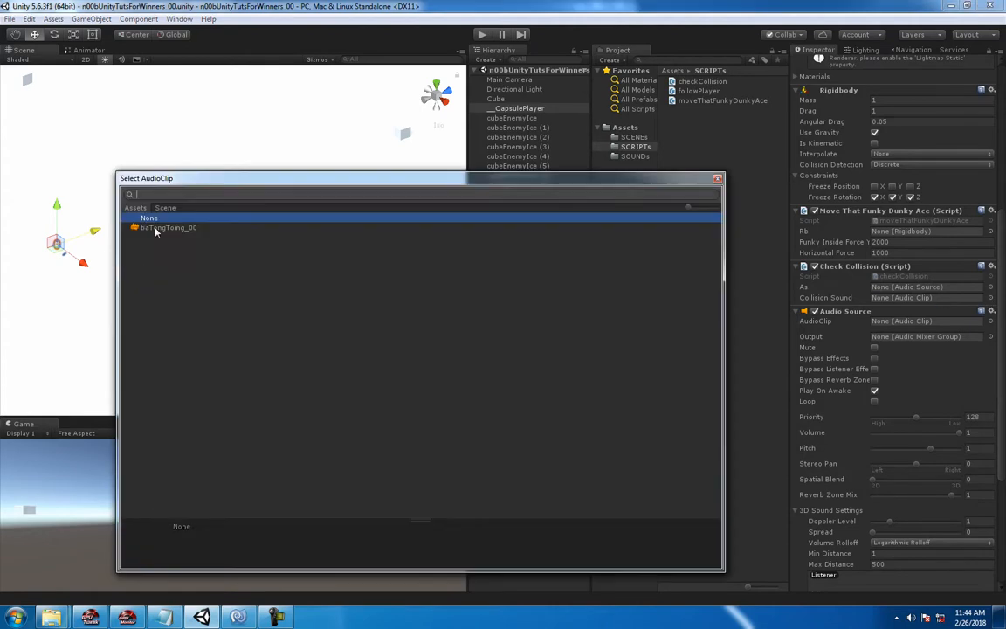
# Assign baTongToing_00 as the Collision Sound and stop the play test.
pyautogui.doubleClick(168, 227)
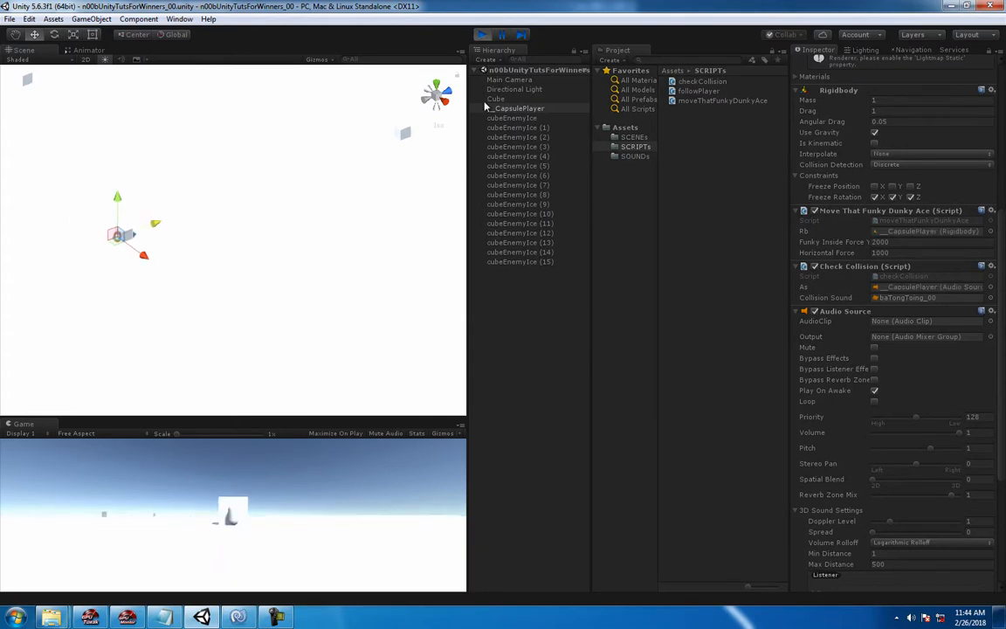
pyautogui.click(481, 34)
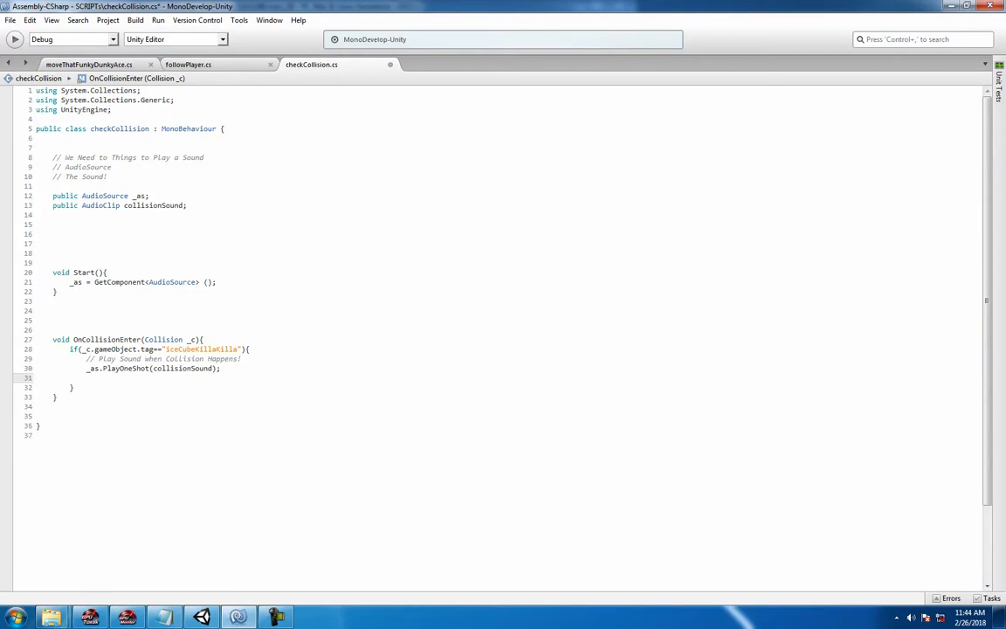
# Add print("BAOTOUT"); below the PlayOneShot call.
pyautogui.write('print()l')
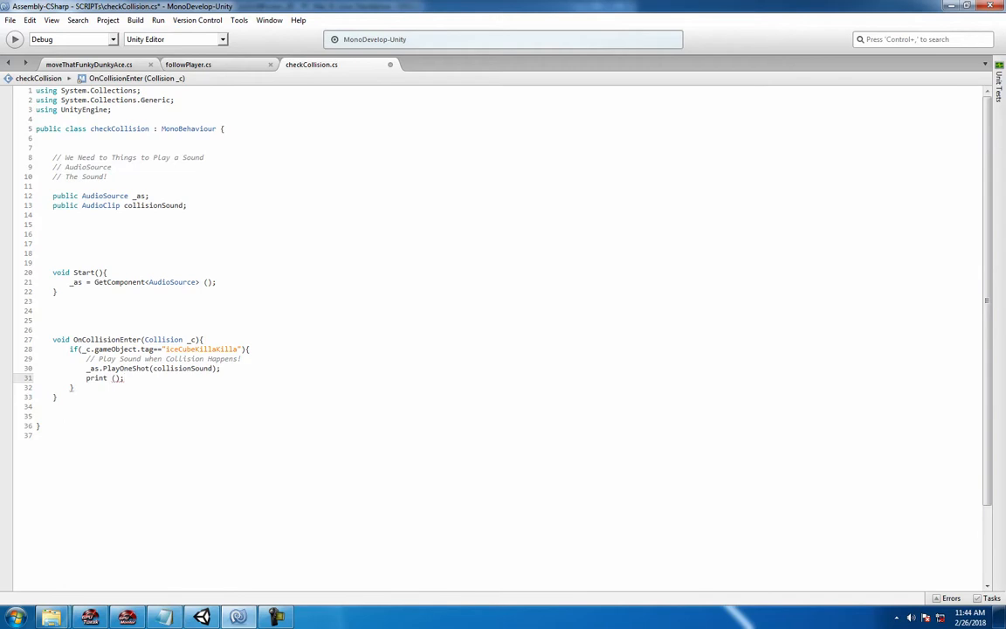
pyautogui.write('"')
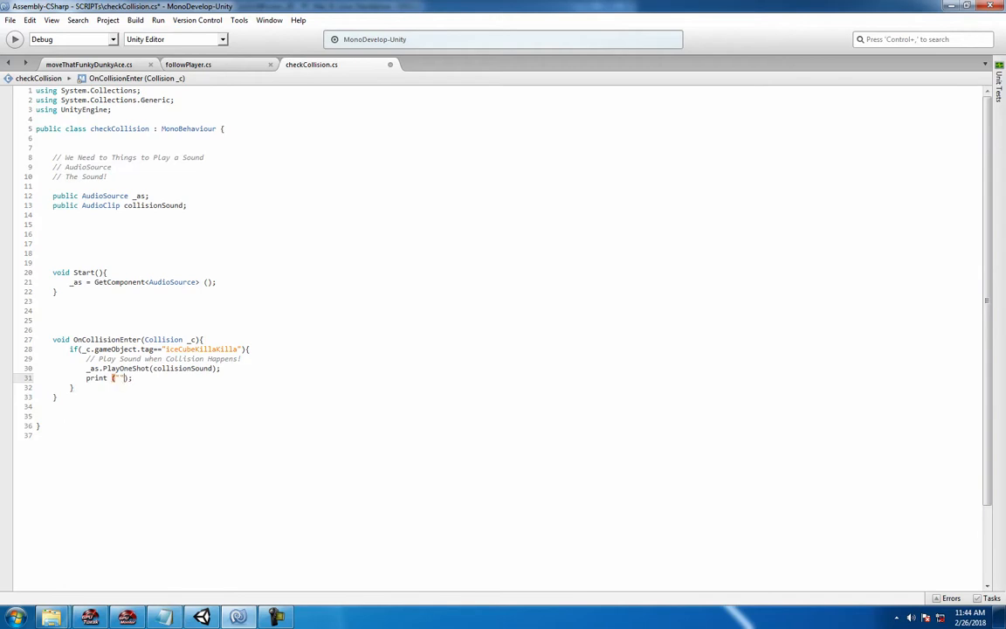
pyautogui.write('BAOTOUT')
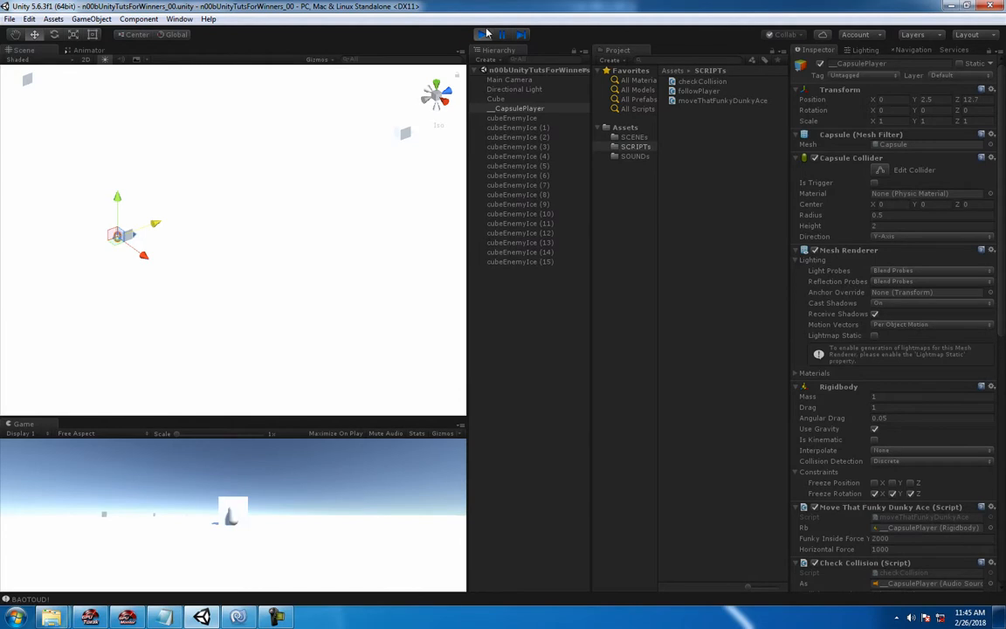
# Play the scene until the capsule hits an ice cube, check the console, then stop.
pyautogui.click(481, 35)
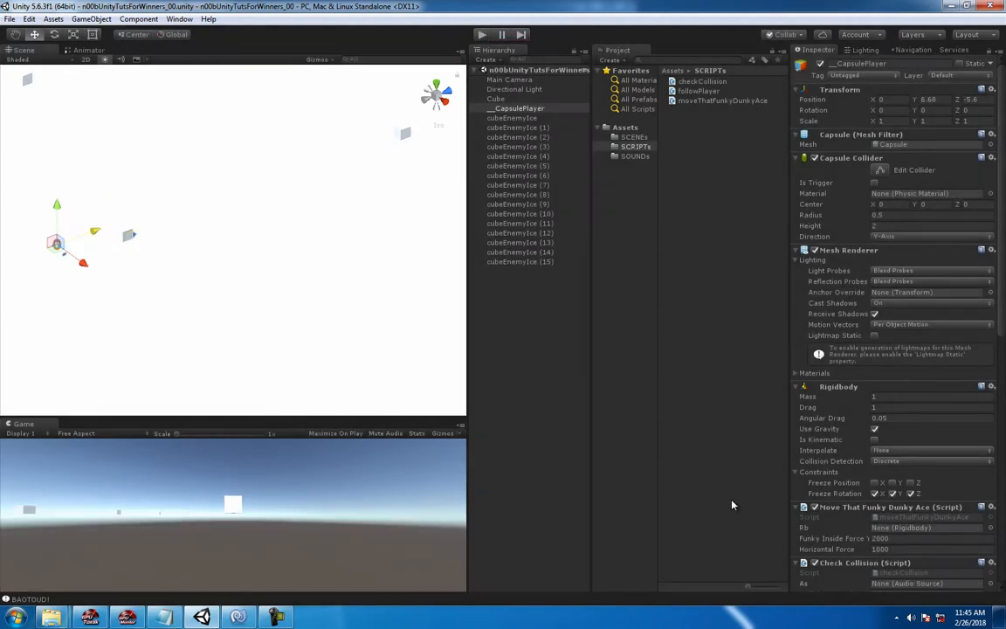
pyautogui.moveTo(1002, 326)
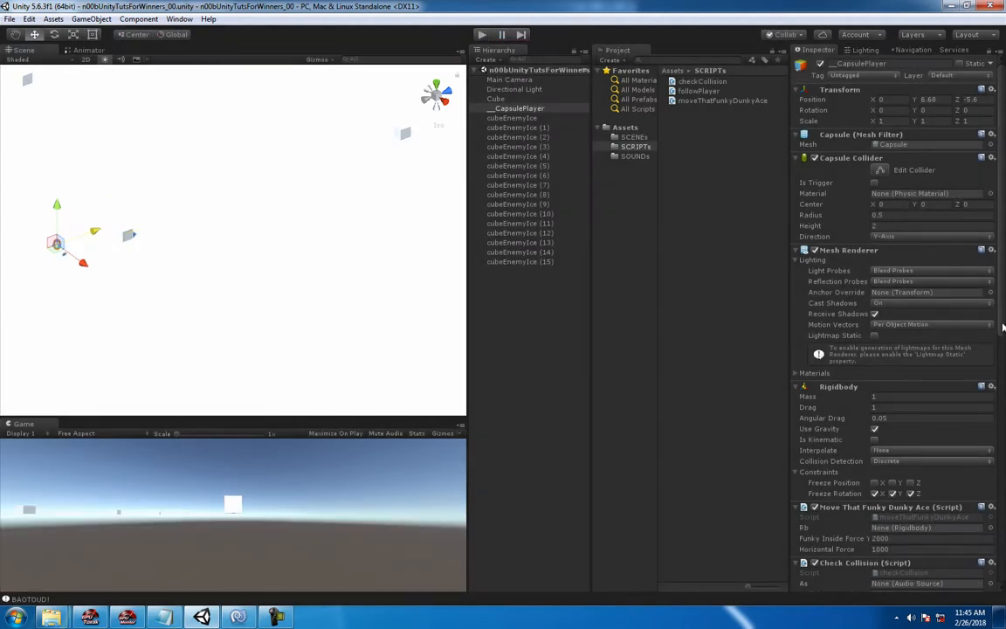
pyautogui.scroll(-3)
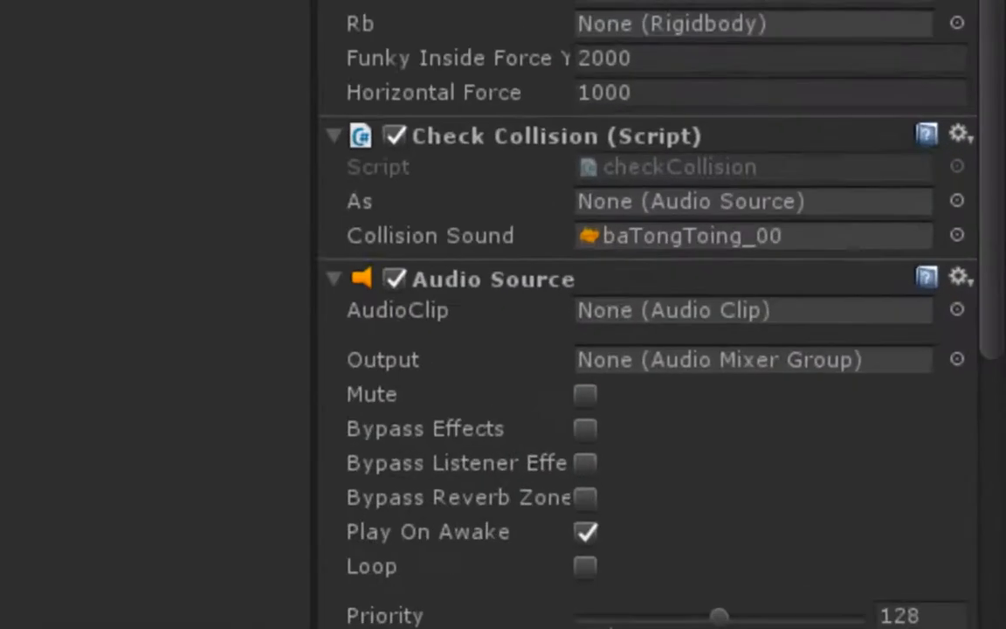
pyautogui.scroll(-3)
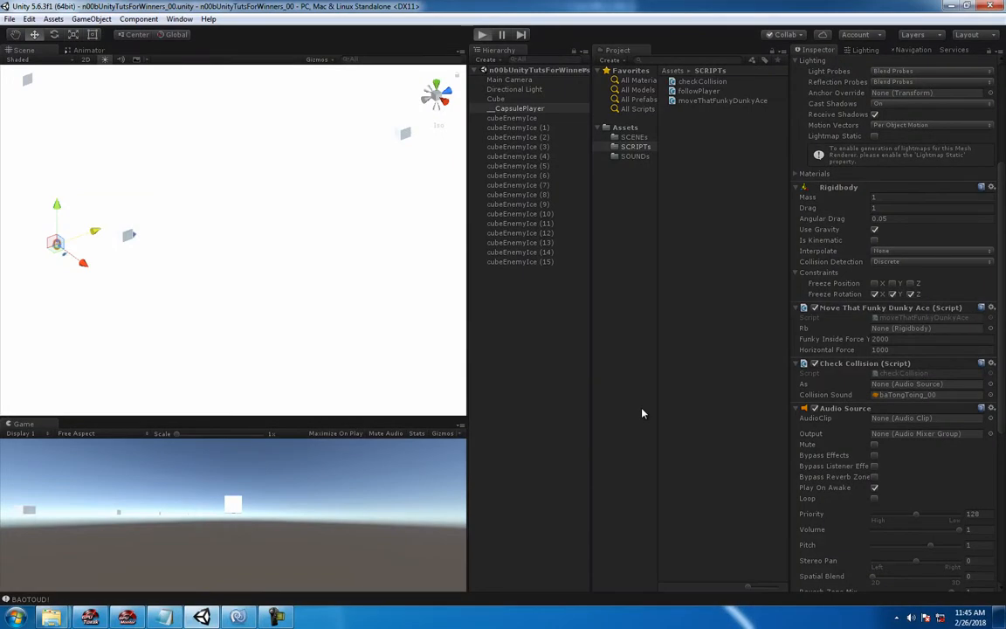
pyautogui.click(481, 34)
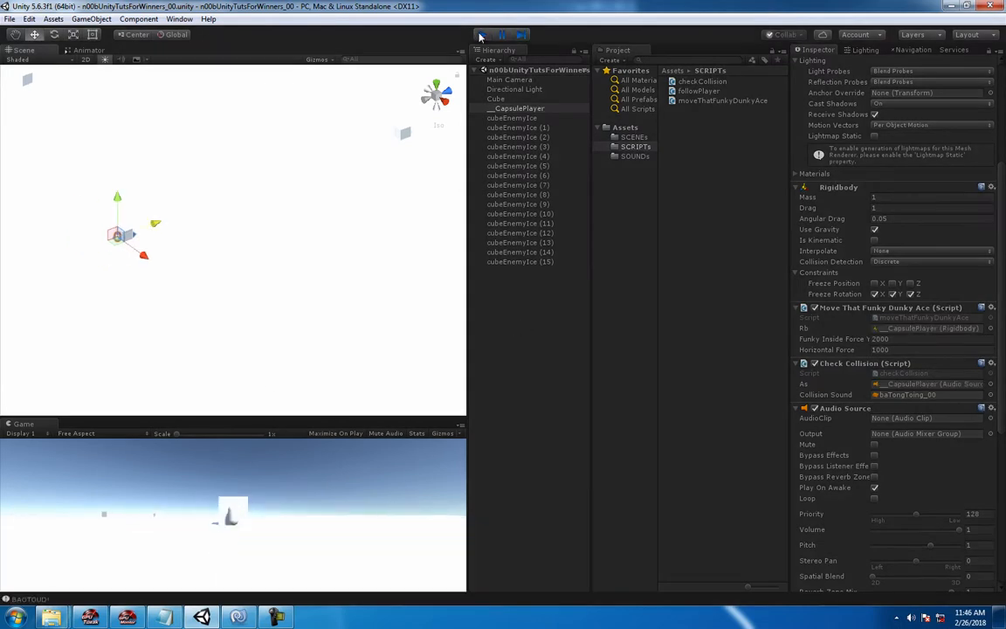
pyautogui.click(481, 34)
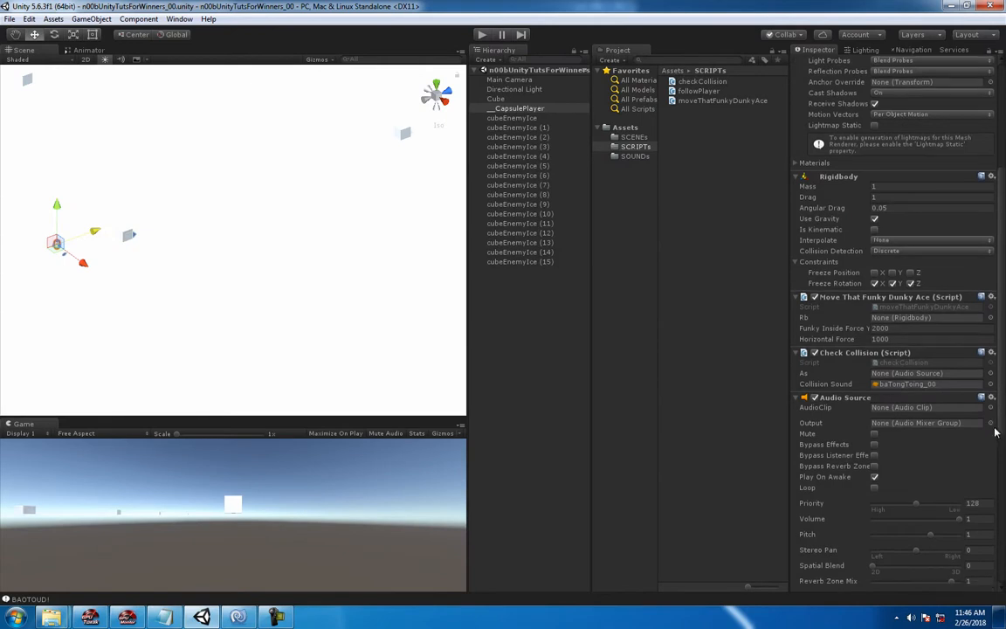
pyautogui.scroll(-3)
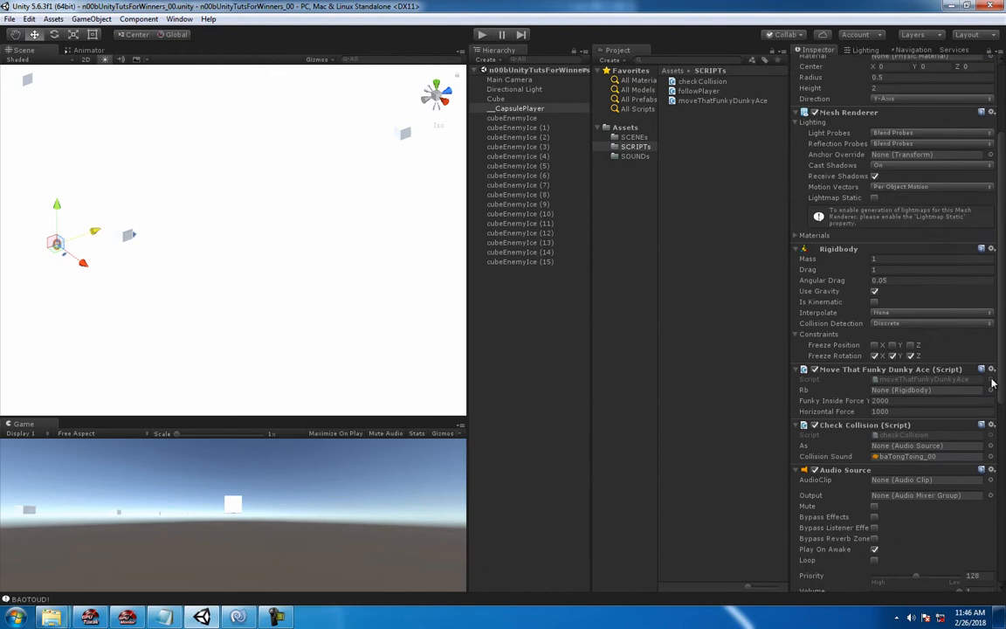